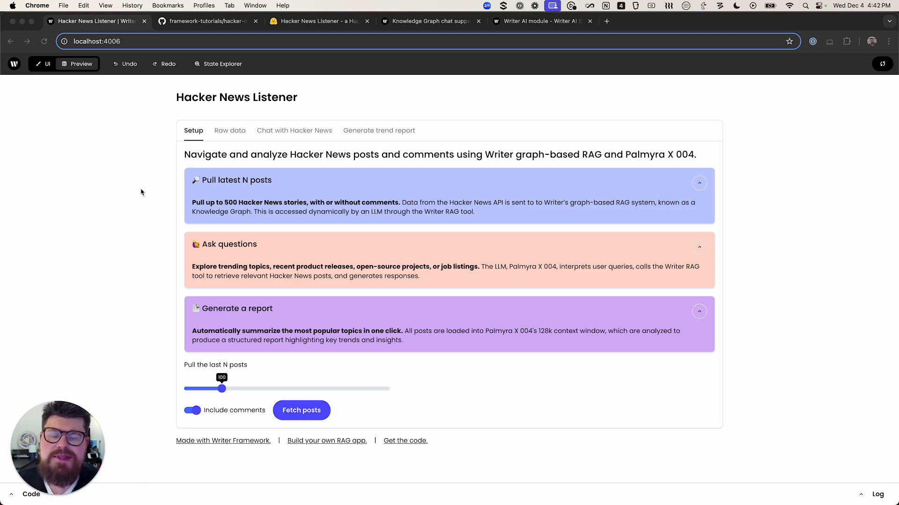
mouse_move(142, 185)
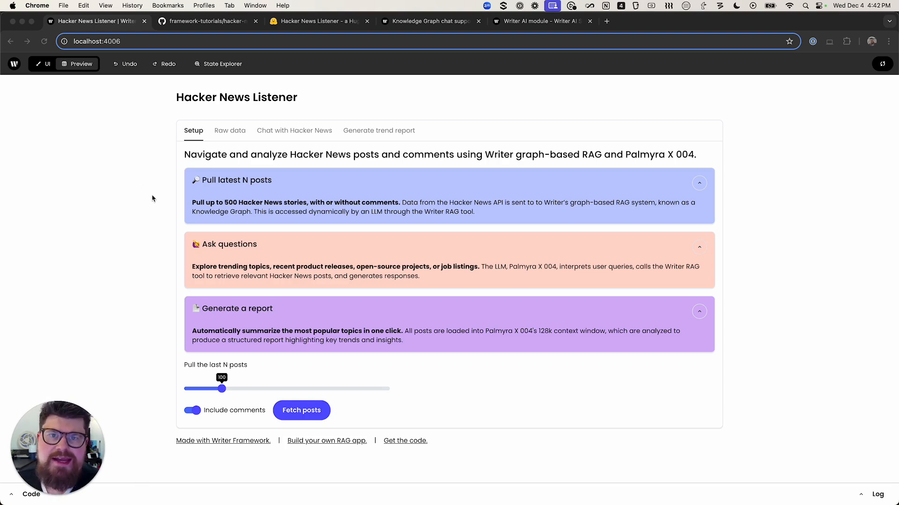
mouse_move(160, 164)
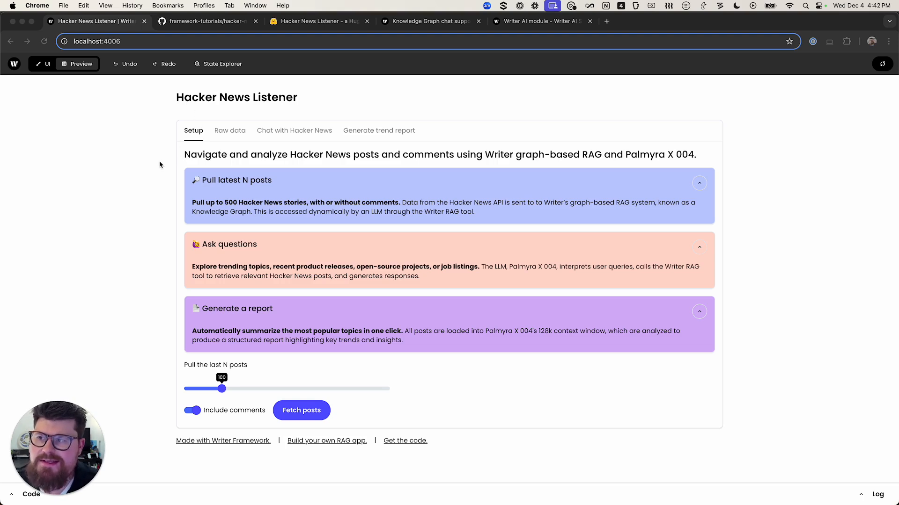
mouse_move(277, 379)
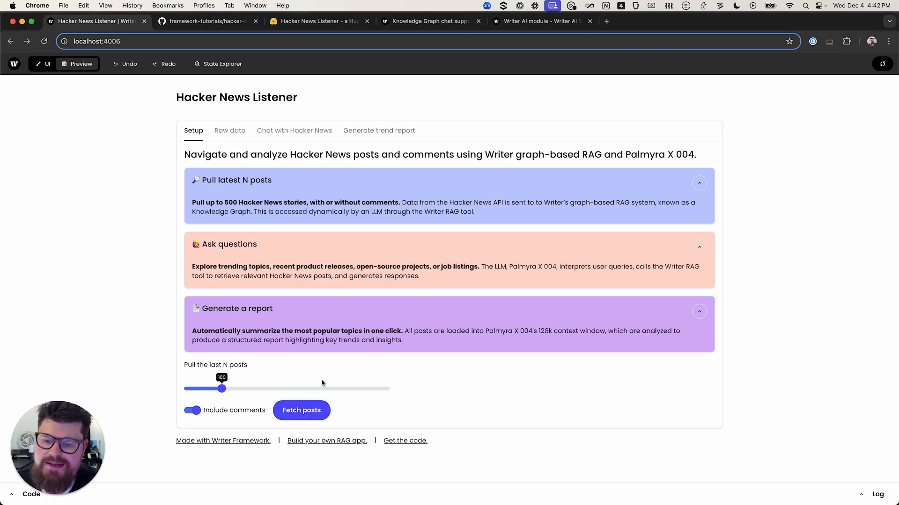
- View the Raw data page's scraped posts table, briefly checking the Chat with Hacker News page
click(301, 410)
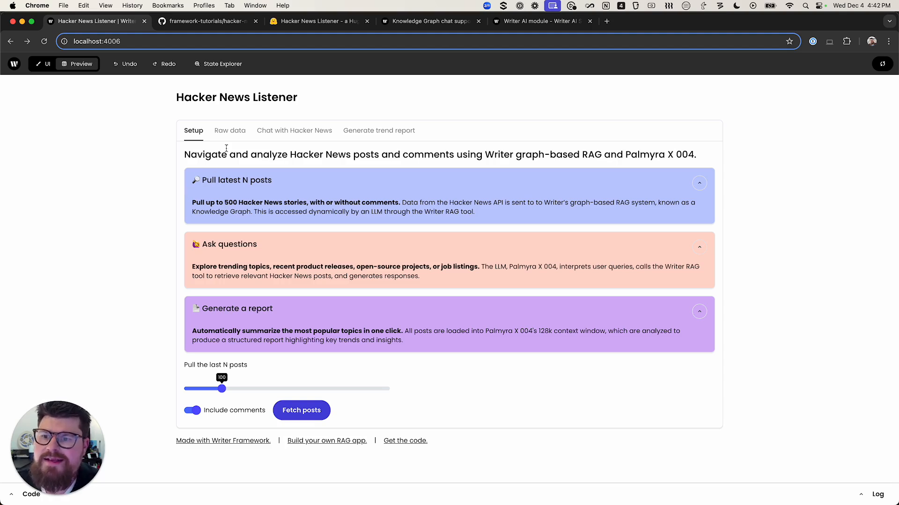
click(229, 130)
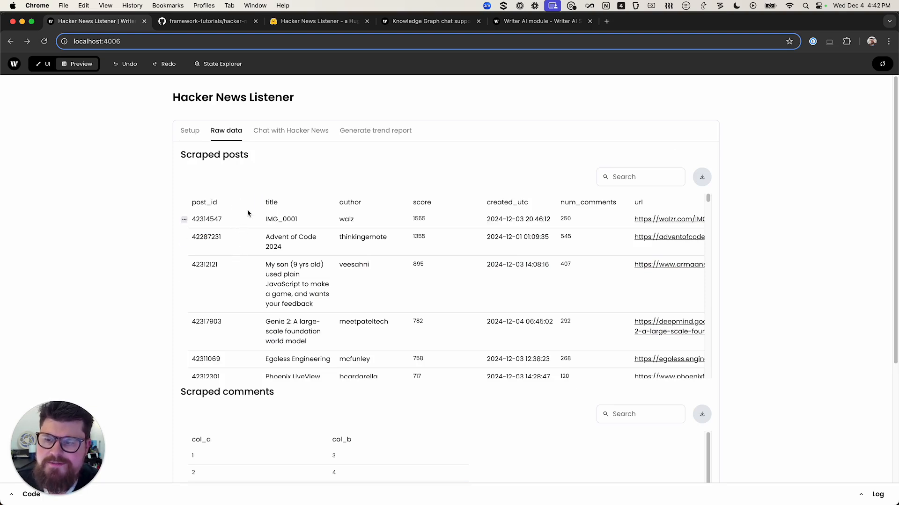
mouse_move(274, 134)
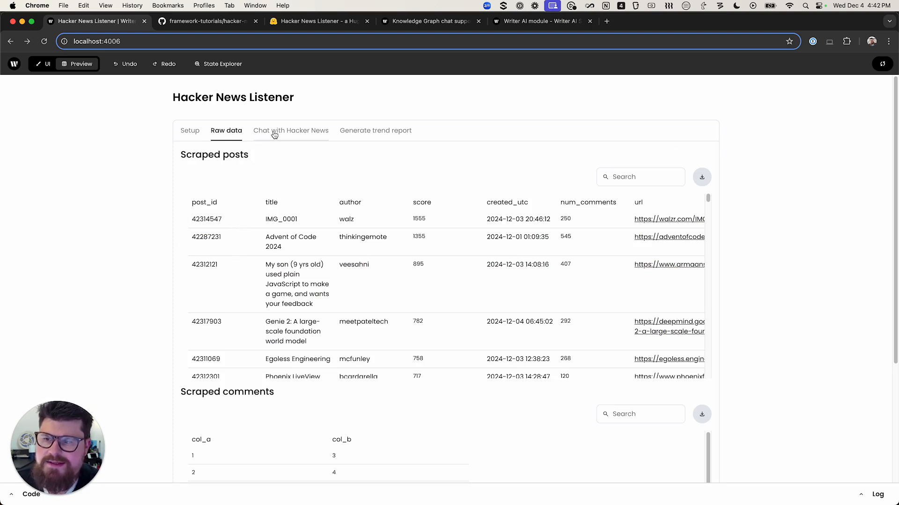
scroll(down, 3)
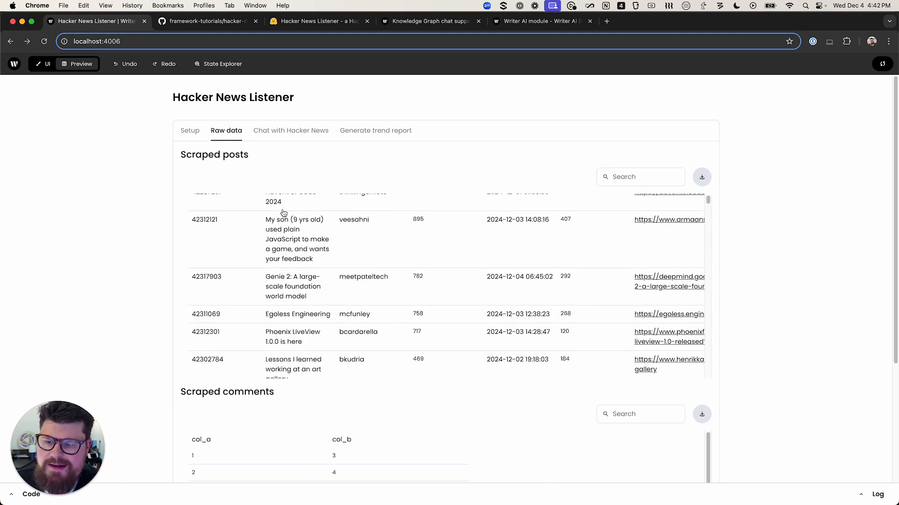
click(290, 130)
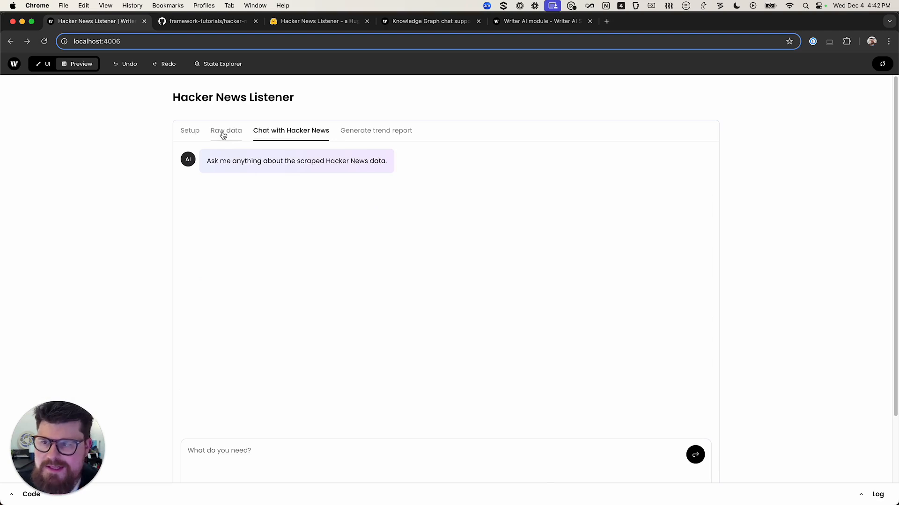
click(225, 130)
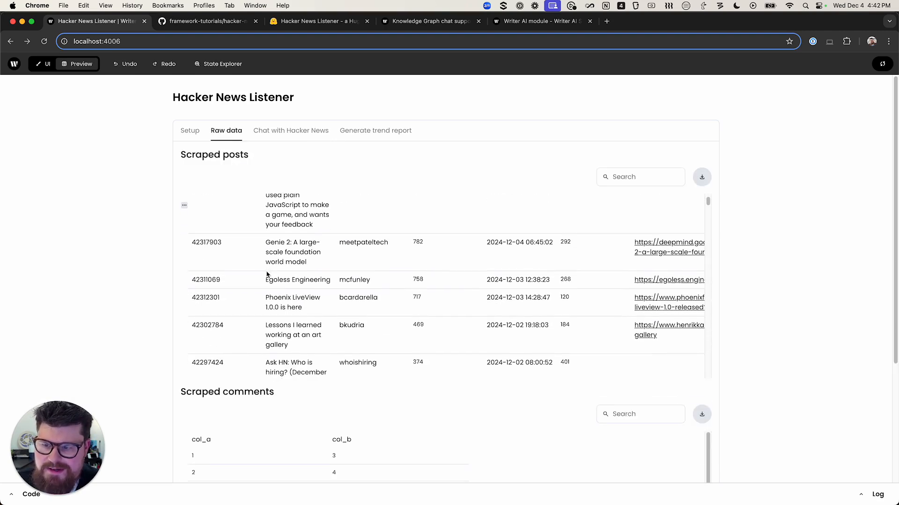
- Ask the Hacker News chat "What is egoless engineering?" and send the question
click(290, 130)
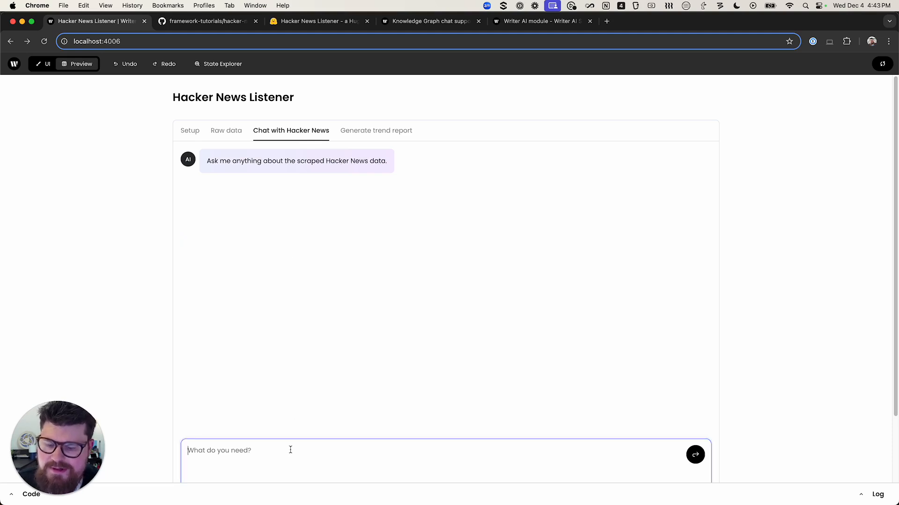
text(What s)
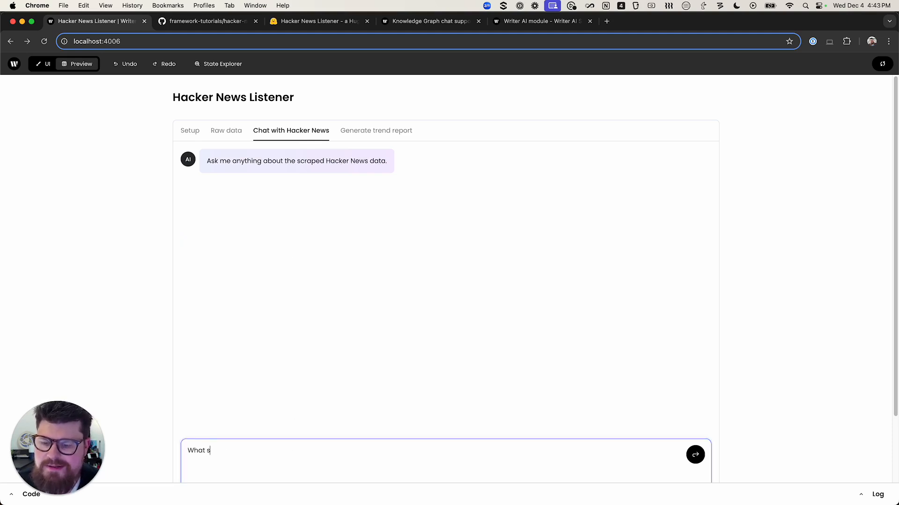
text(to)
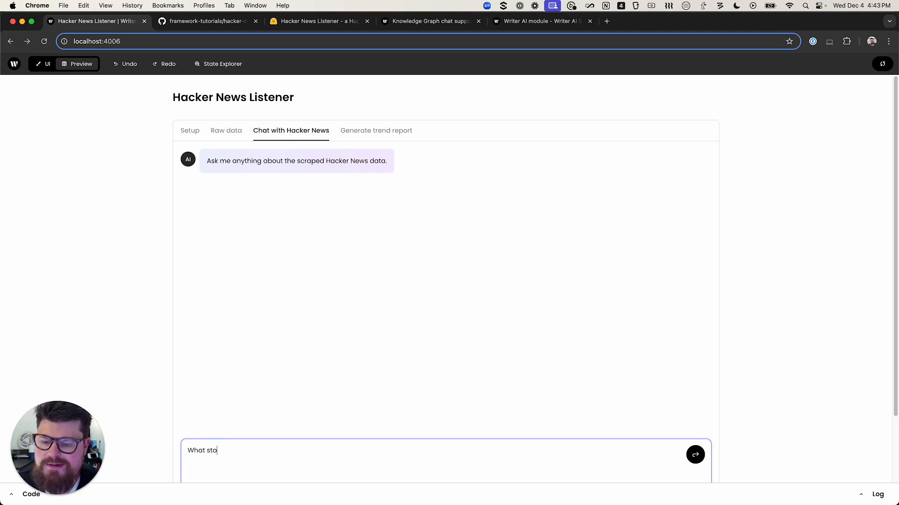
text(What is egoless)
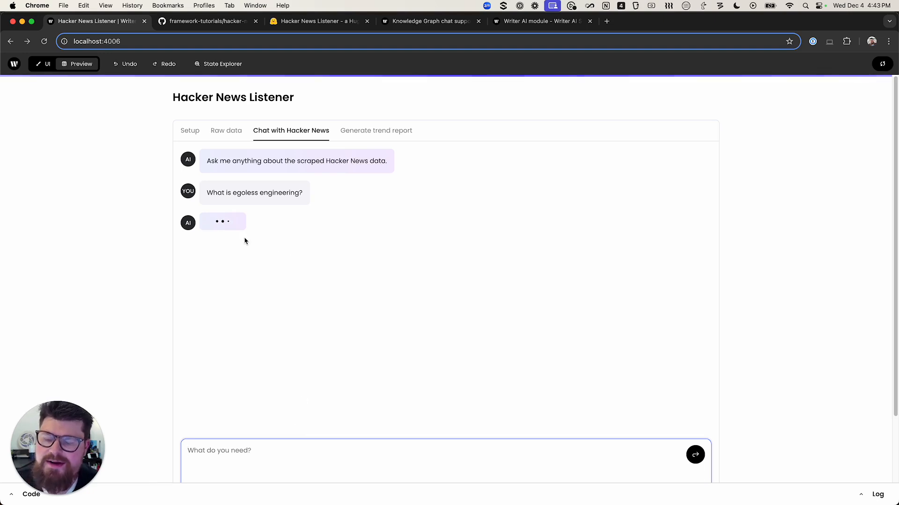
mouse_move(208, 241)
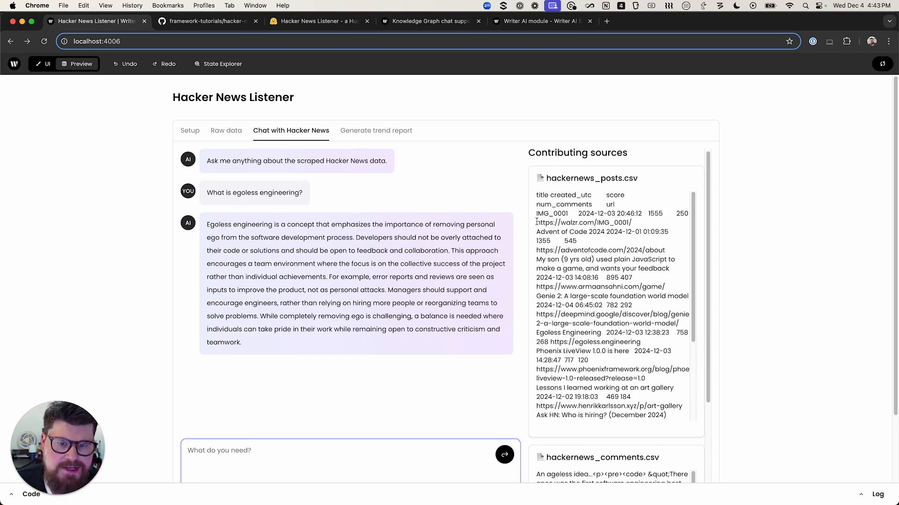
- Scroll through the Contributing sources panel of posts and comments CSVs, then go to Generate trend report
scroll(down, 3)
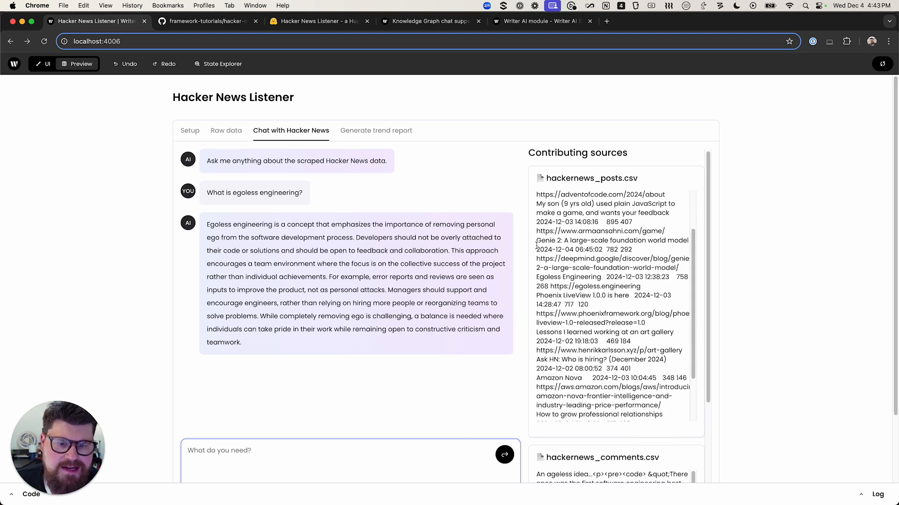
mouse_move(538, 247)
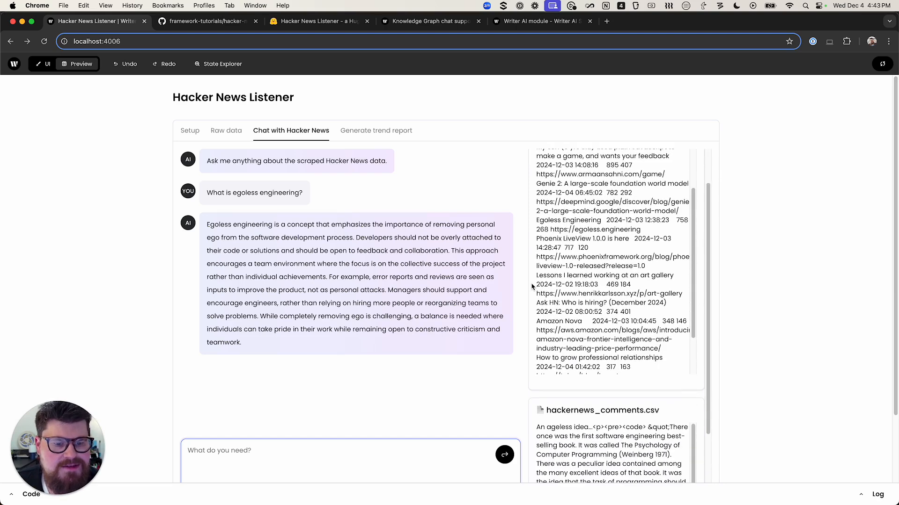
scroll(down, 3)
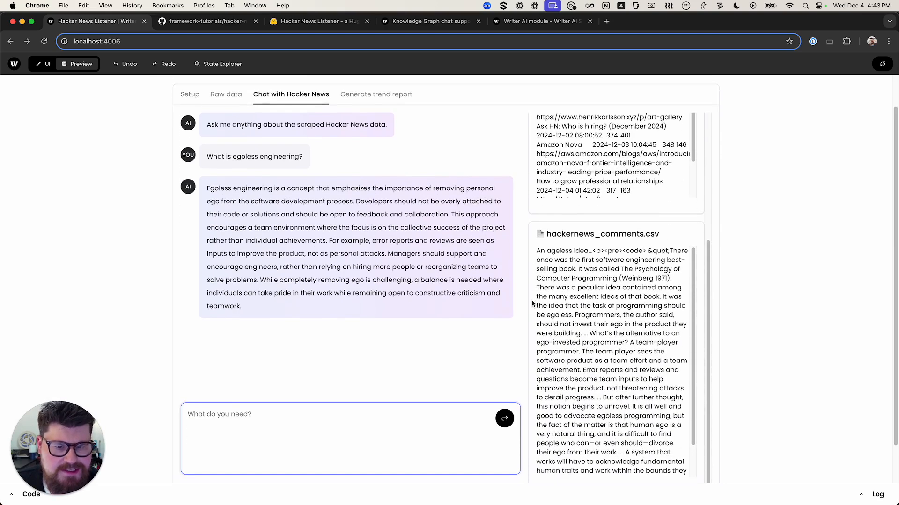
mouse_move(582, 274)
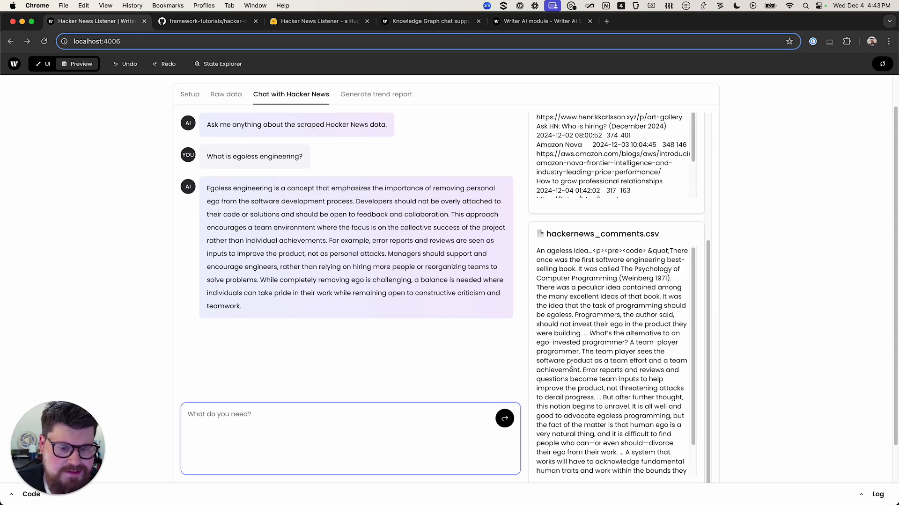
scroll(down, 3)
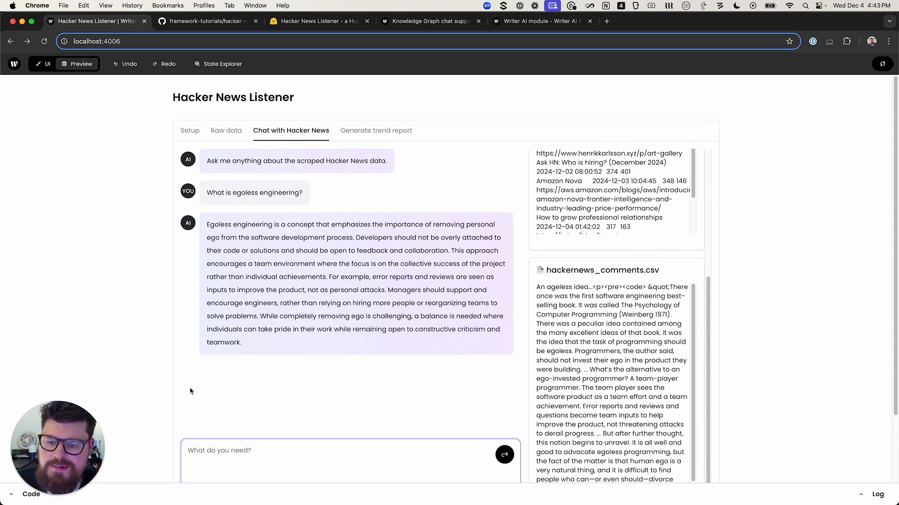
scroll(down, 3)
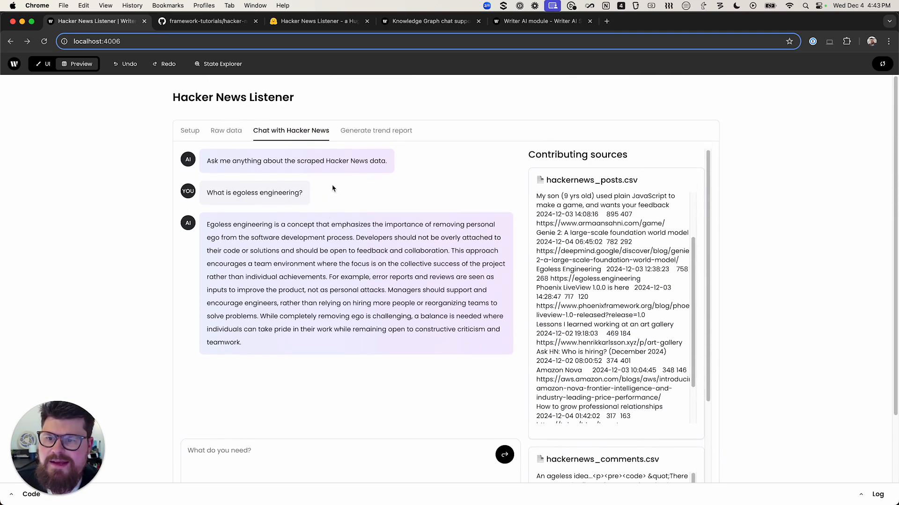
click(376, 130)
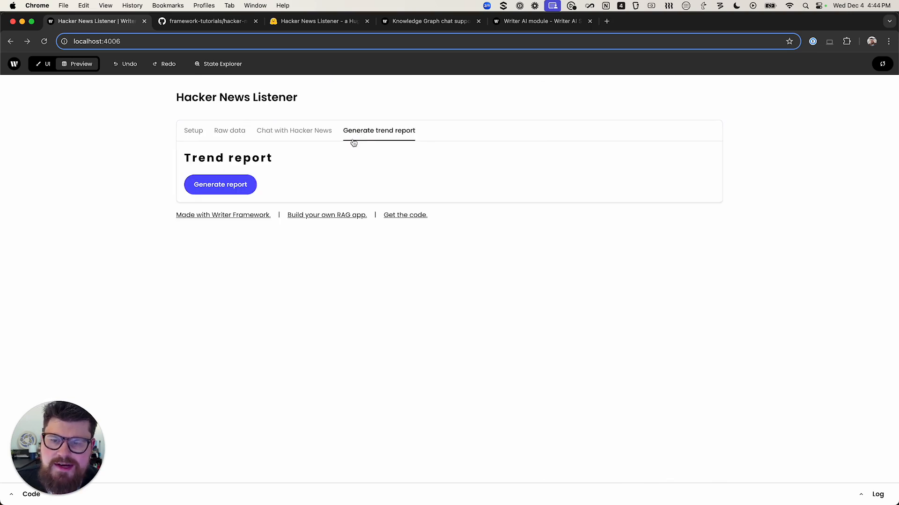
mouse_move(320, 165)
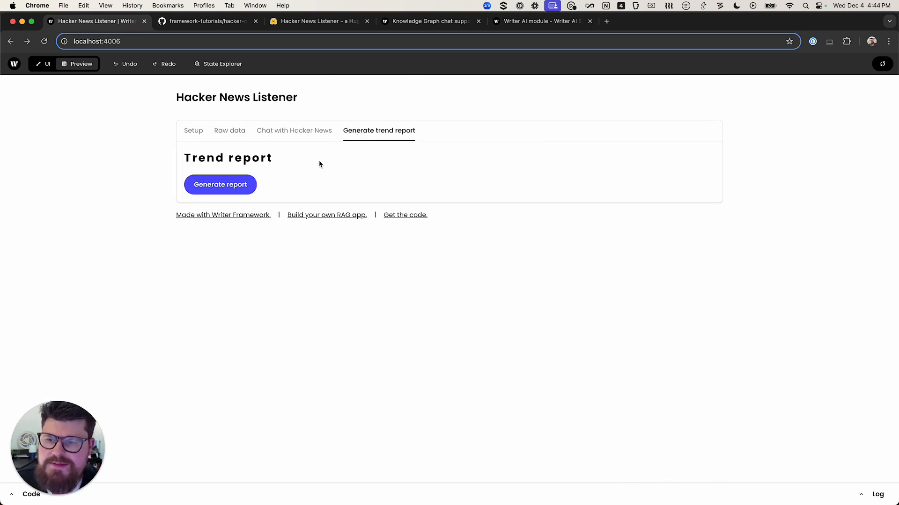
- Start generating the Hacker News top-posts trend report from the scraped data
click(220, 184)
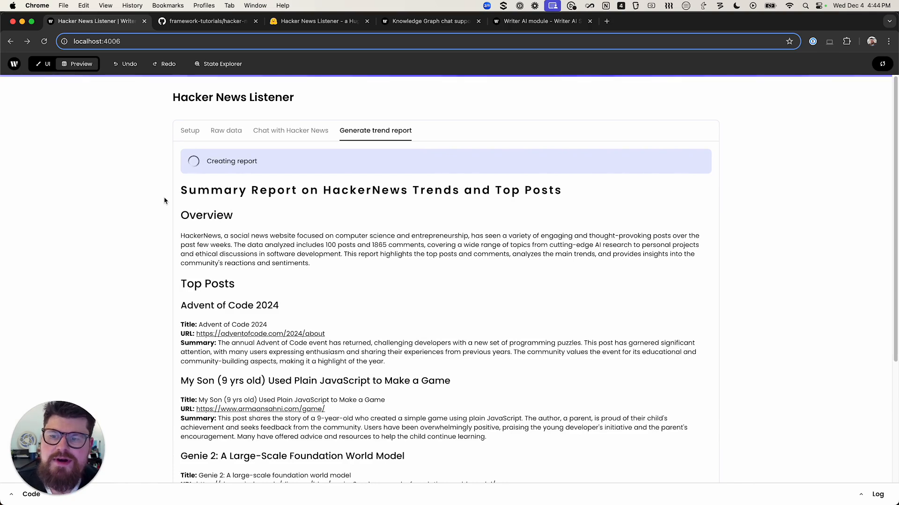
mouse_move(174, 174)
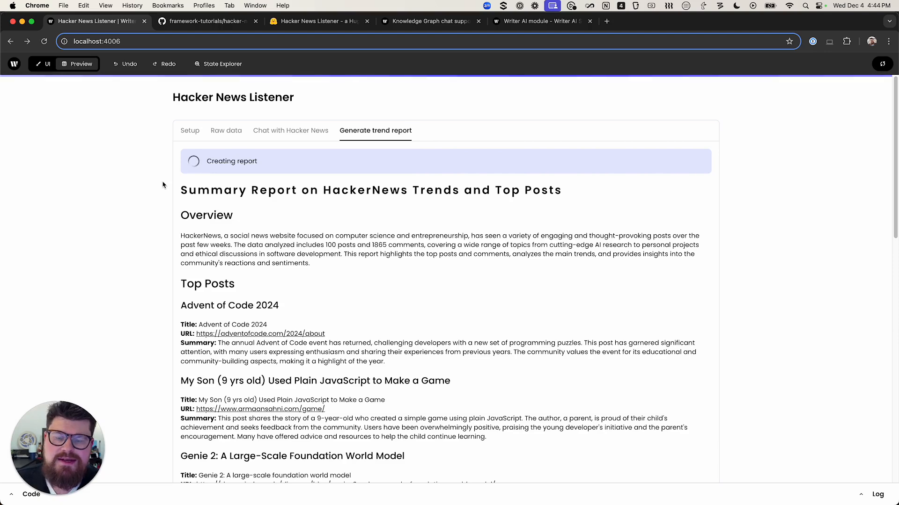
mouse_move(236, 259)
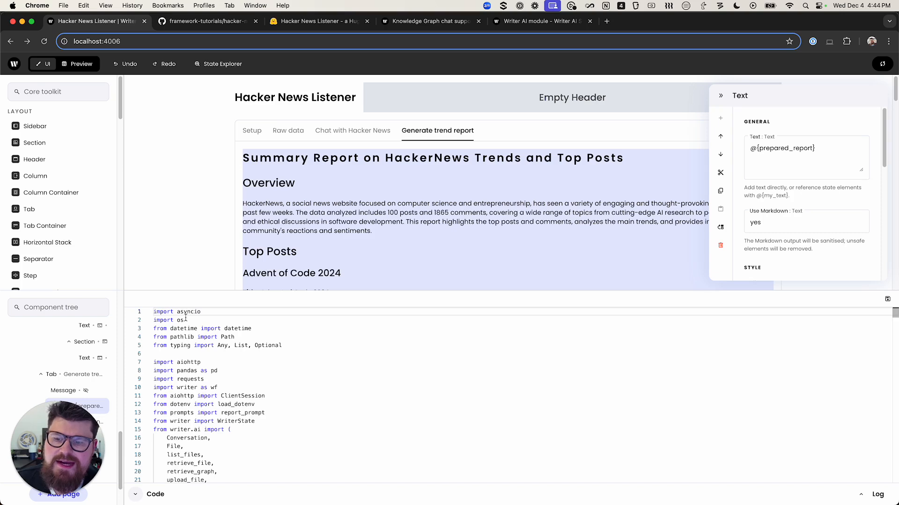
mouse_move(188, 253)
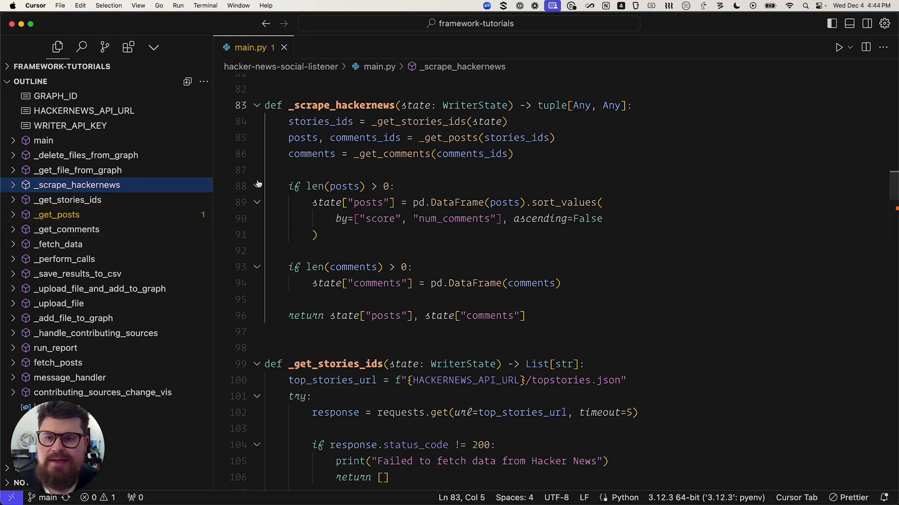
mouse_move(341, 218)
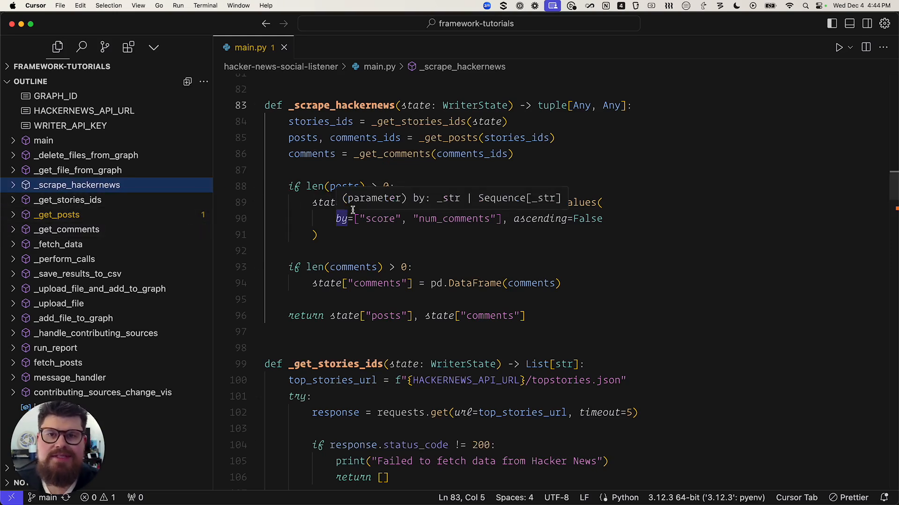
mouse_move(294, 127)
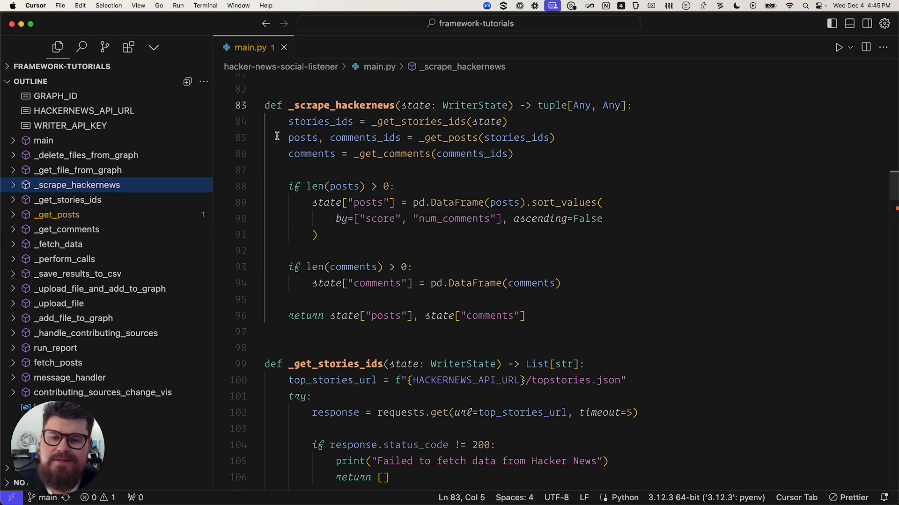
mouse_move(269, 199)
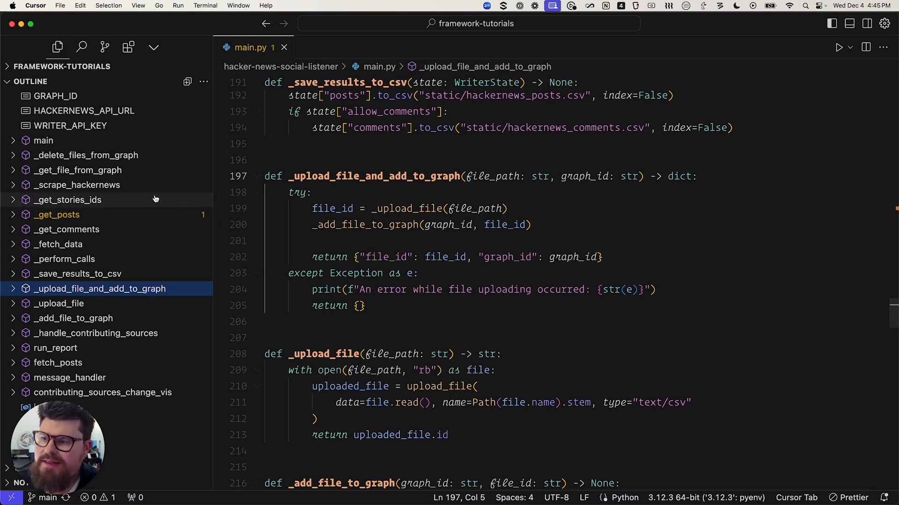
mouse_move(98, 289)
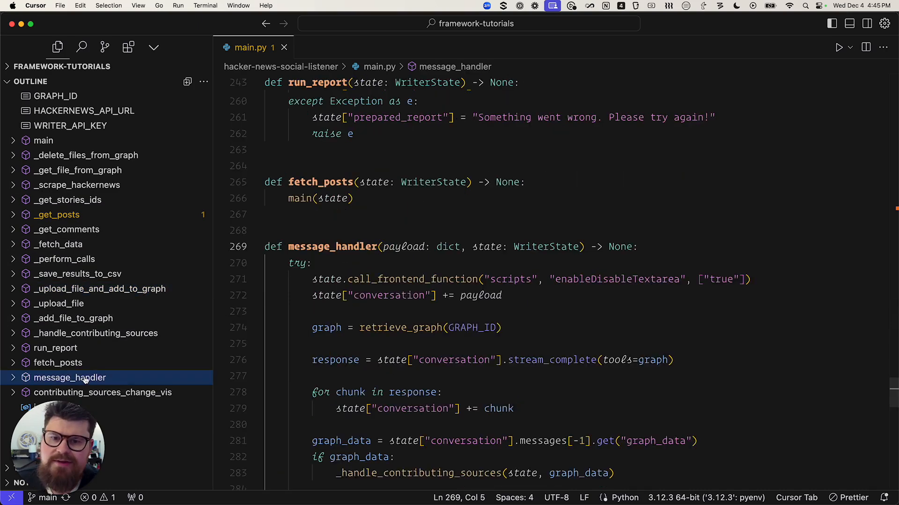
- Review the message_handler's graph retrieval and response streaming code via the Outline
scroll(down, 3)
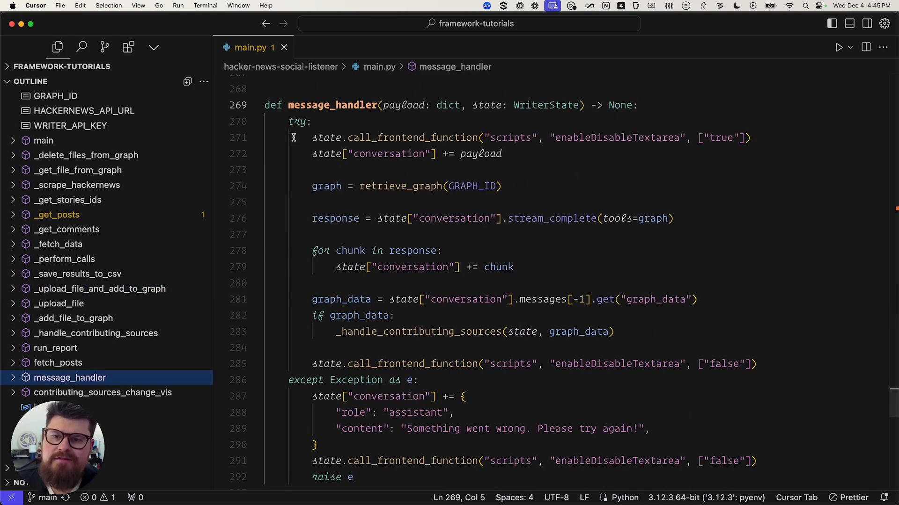
mouse_move(277, 144)
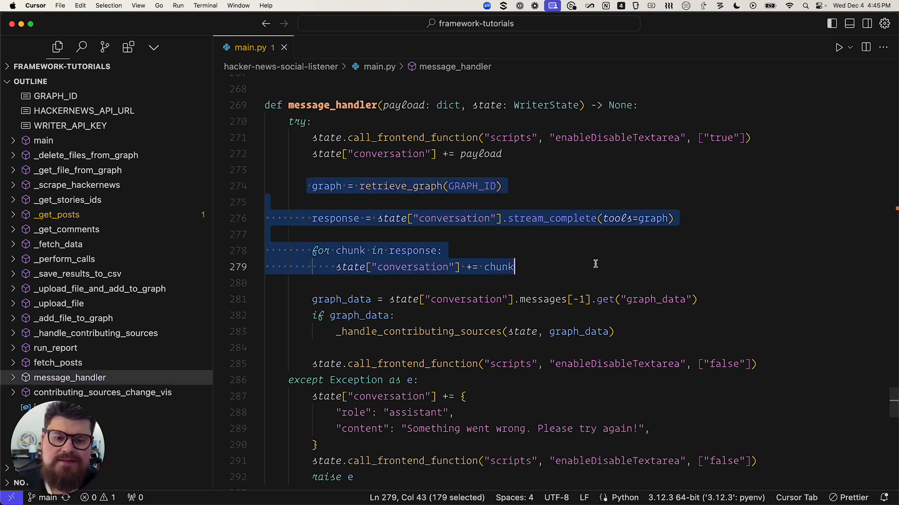
click(546, 191)
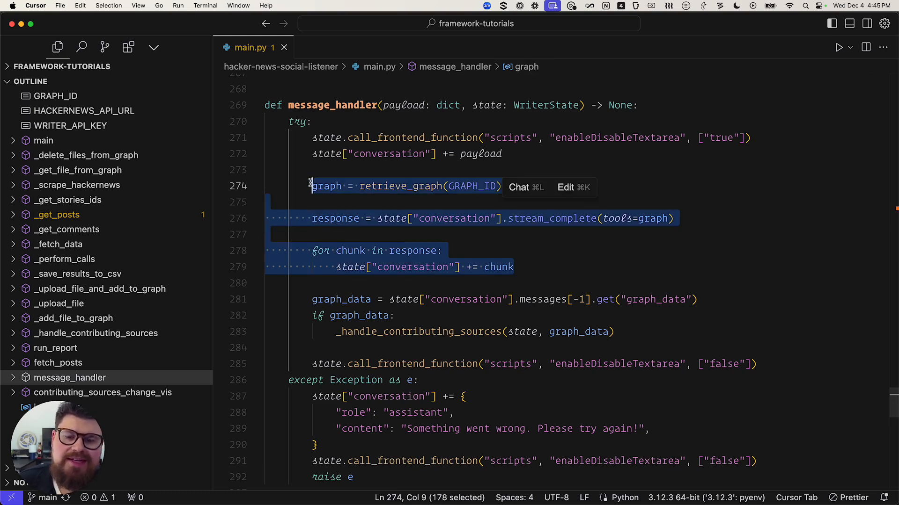
click(545, 258)
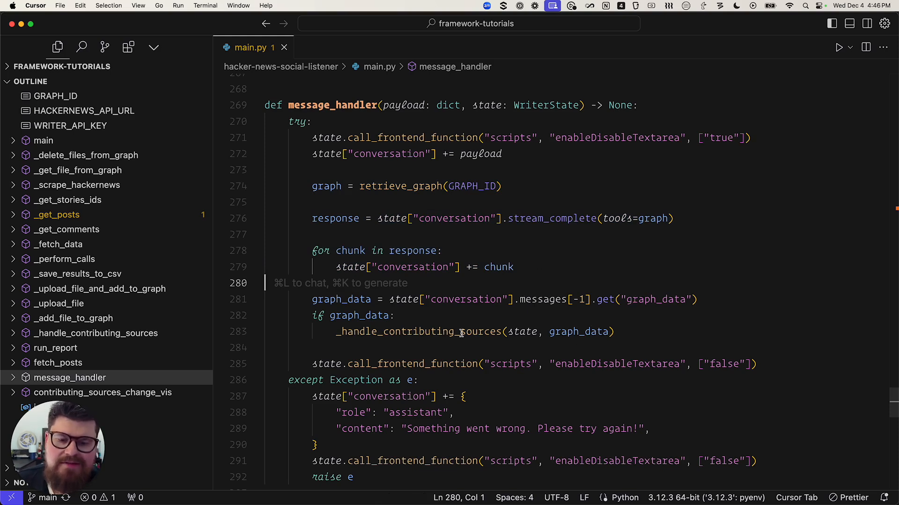
mouse_move(287, 332)
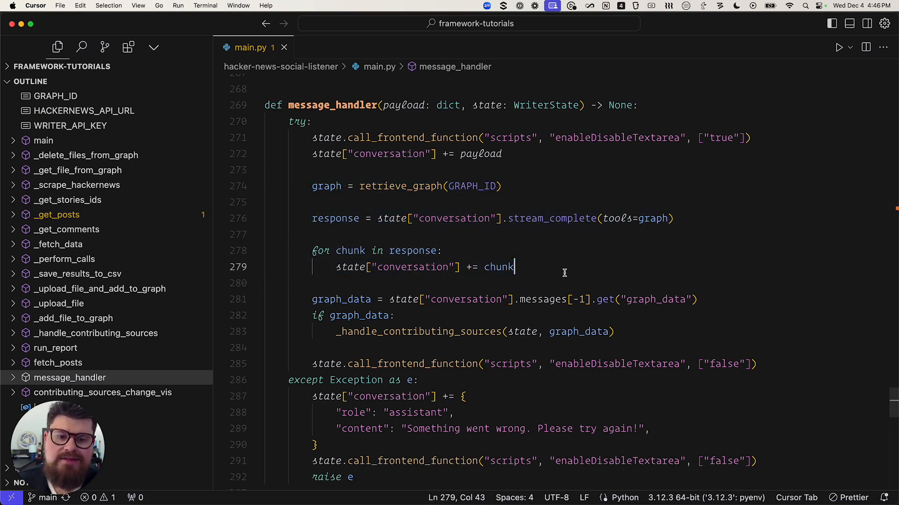
mouse_move(556, 190)
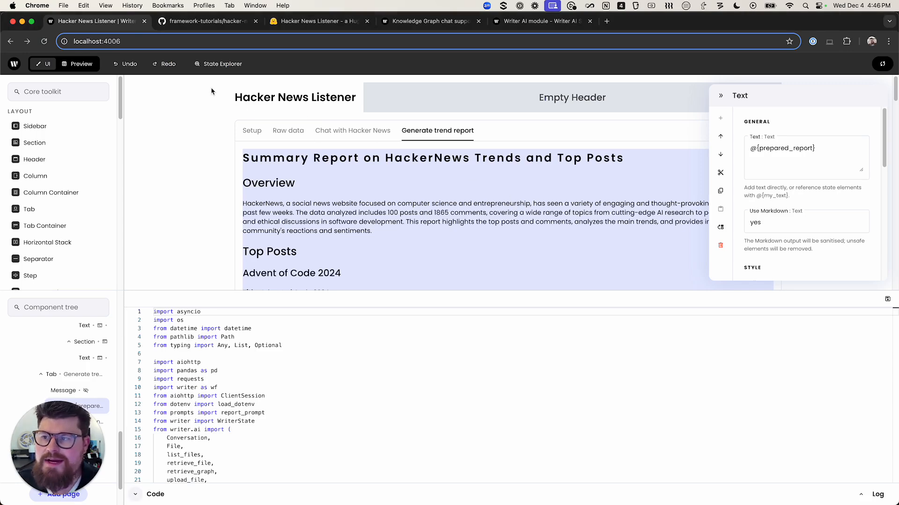
- Show the hacker-news-social-listener folder in the framework-tutorials GitHub repository
click(206, 21)
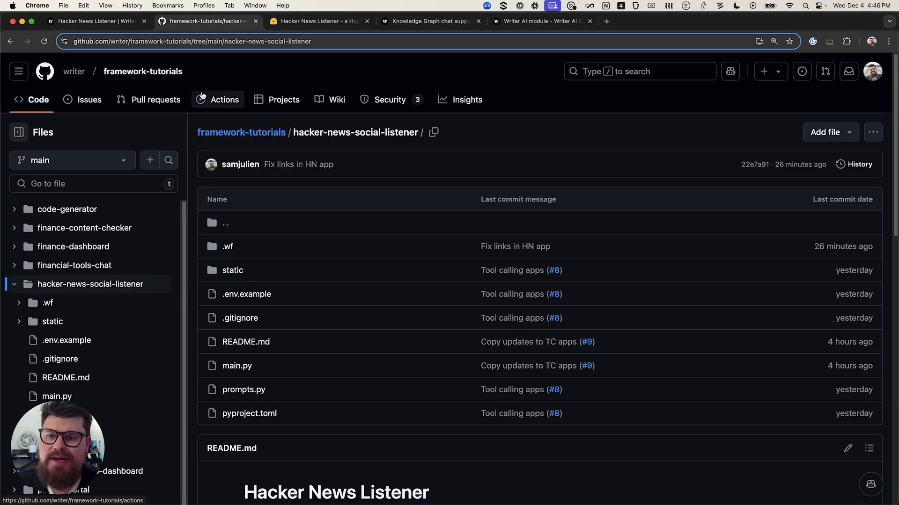
mouse_move(316, 249)
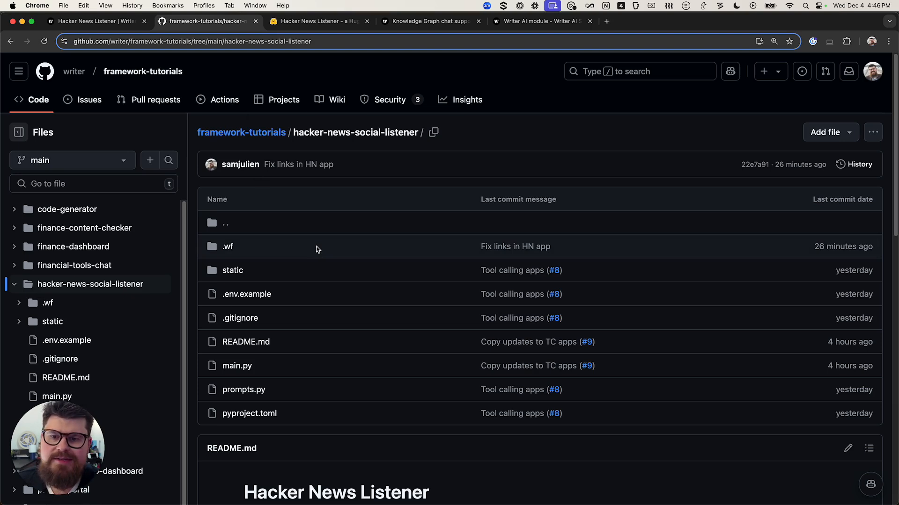
mouse_move(256, 61)
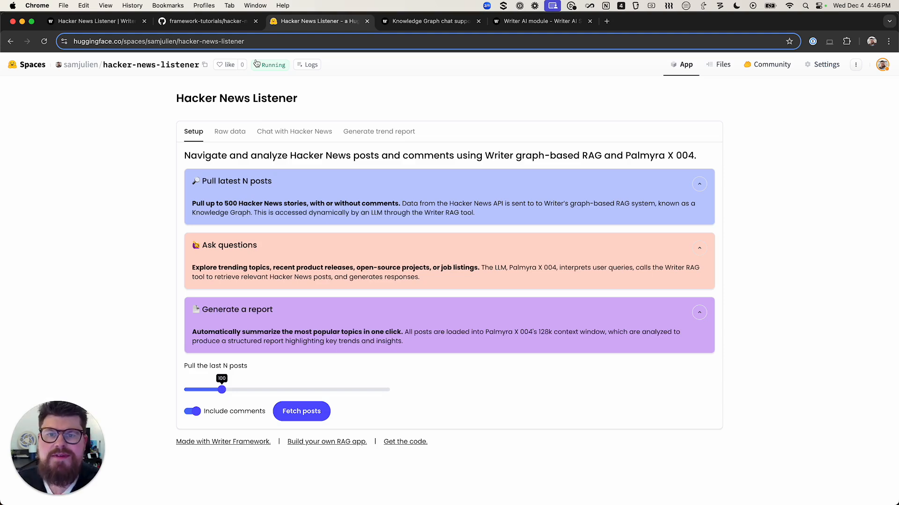
- Read the Knowledge Graph chat support guide's section on using graphs with conversations
click(428, 21)
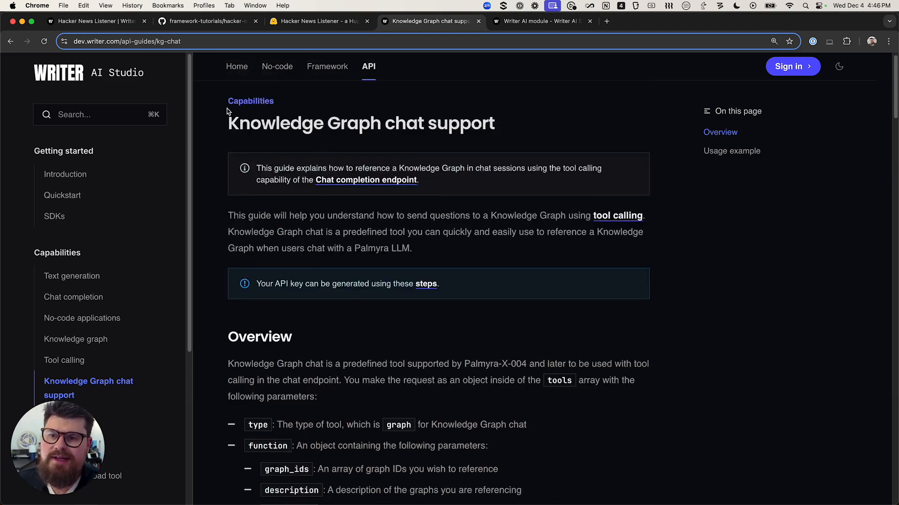
scroll(down, 3)
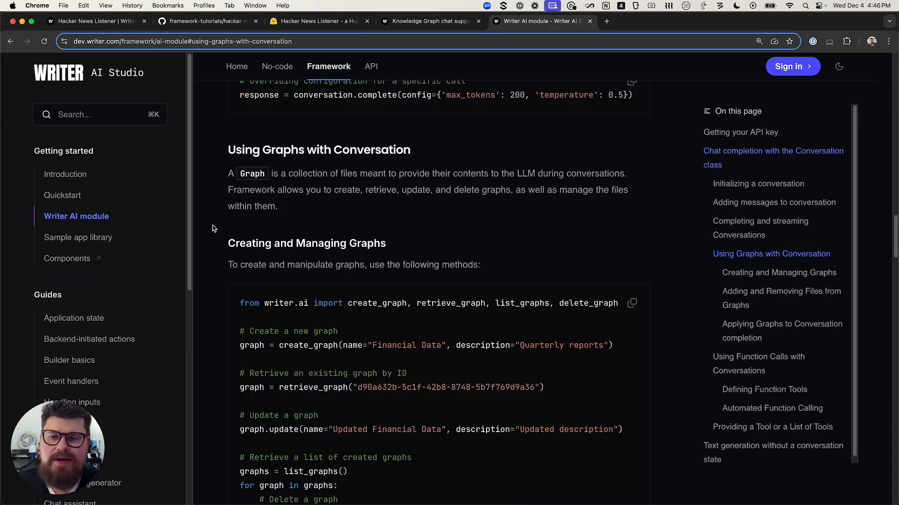
mouse_move(219, 222)
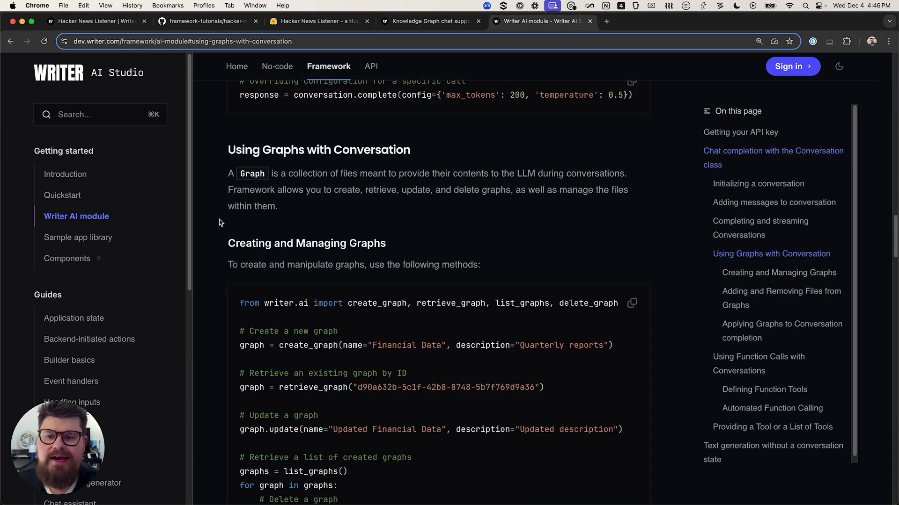
mouse_move(229, 152)
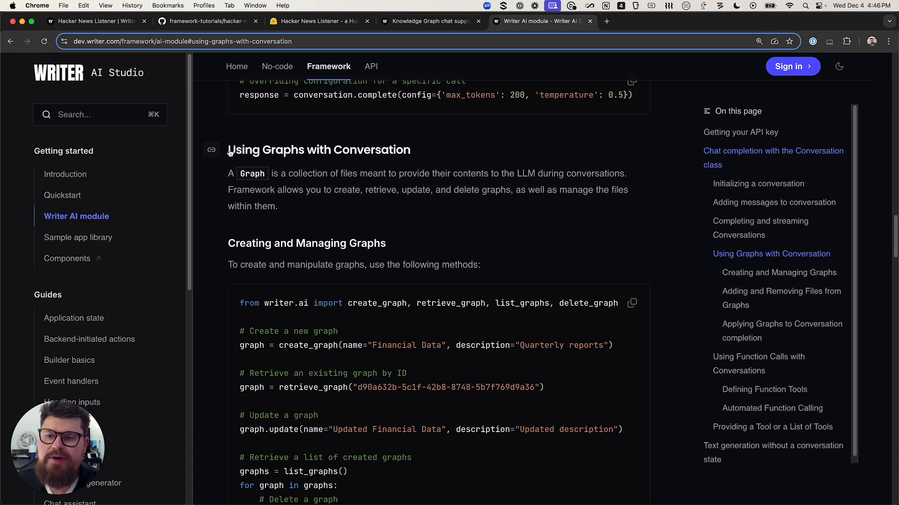
mouse_move(361, 214)
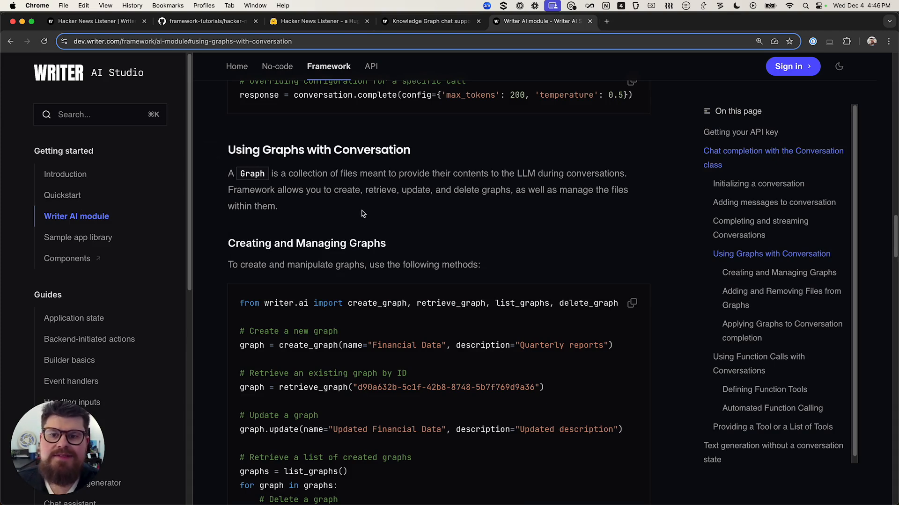
mouse_move(367, 219)
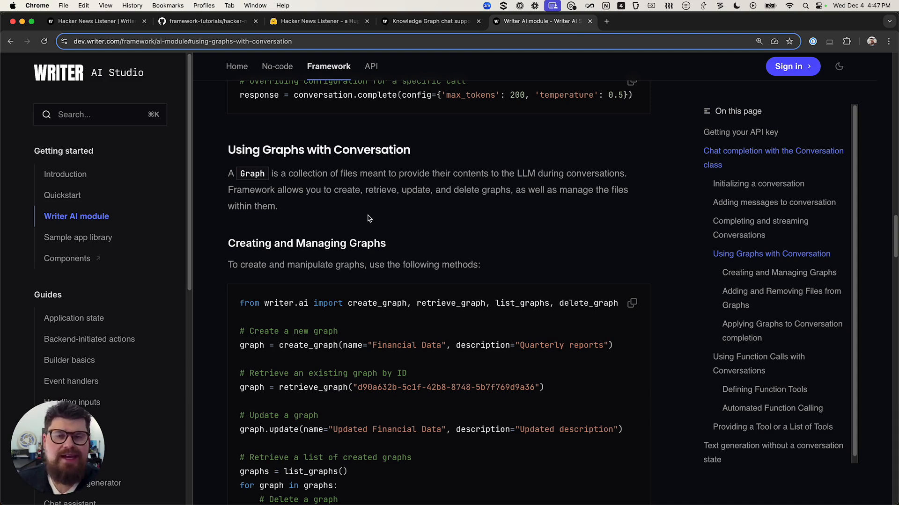
mouse_move(373, 237)
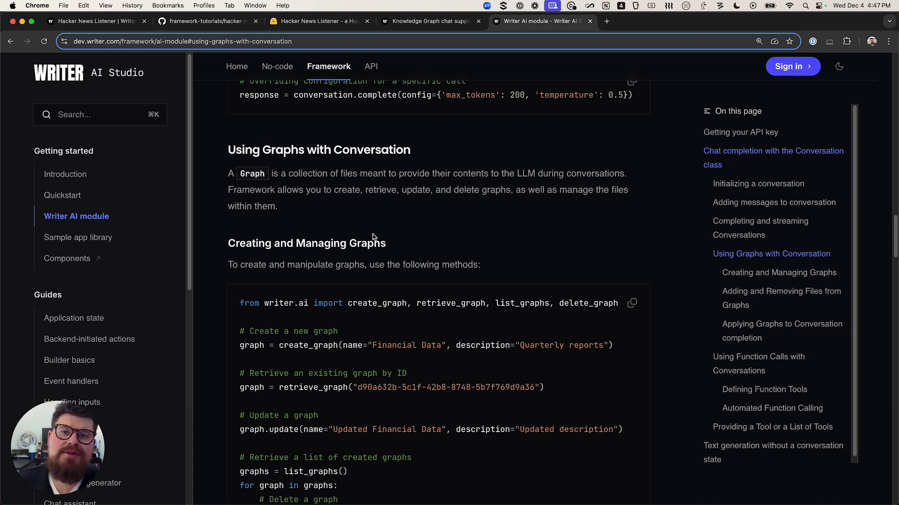
mouse_move(374, 233)
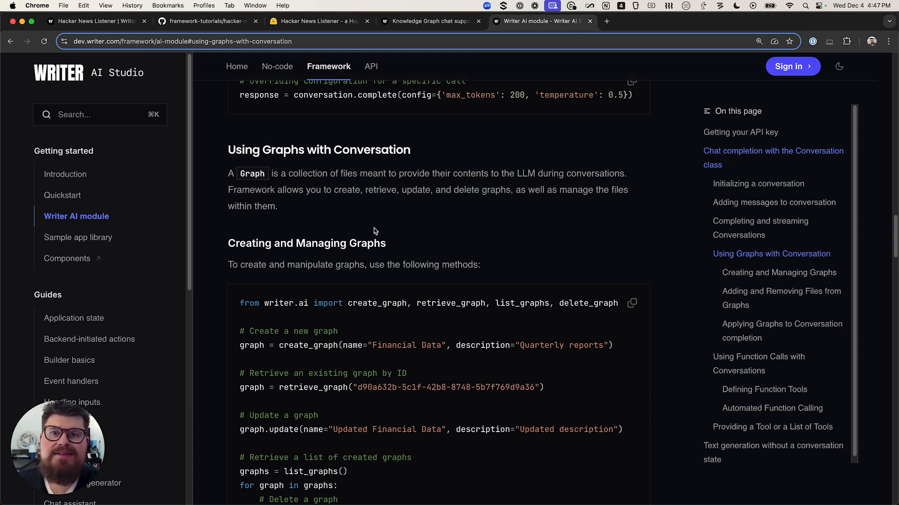